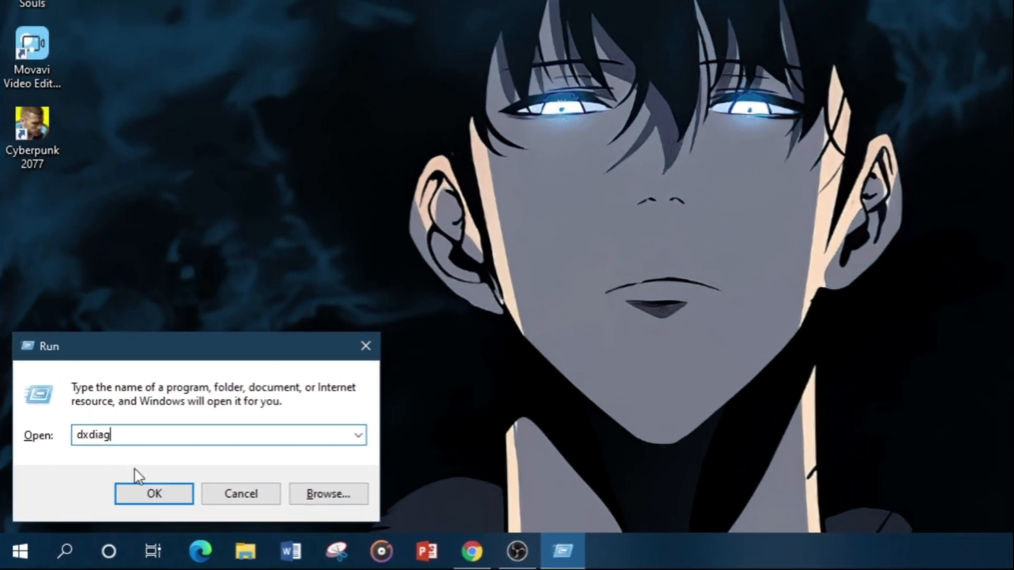
# Launch dxdiag to view DirectX 12 on Windows 10 Pro 64-bit
pyautogui.click(153, 493)
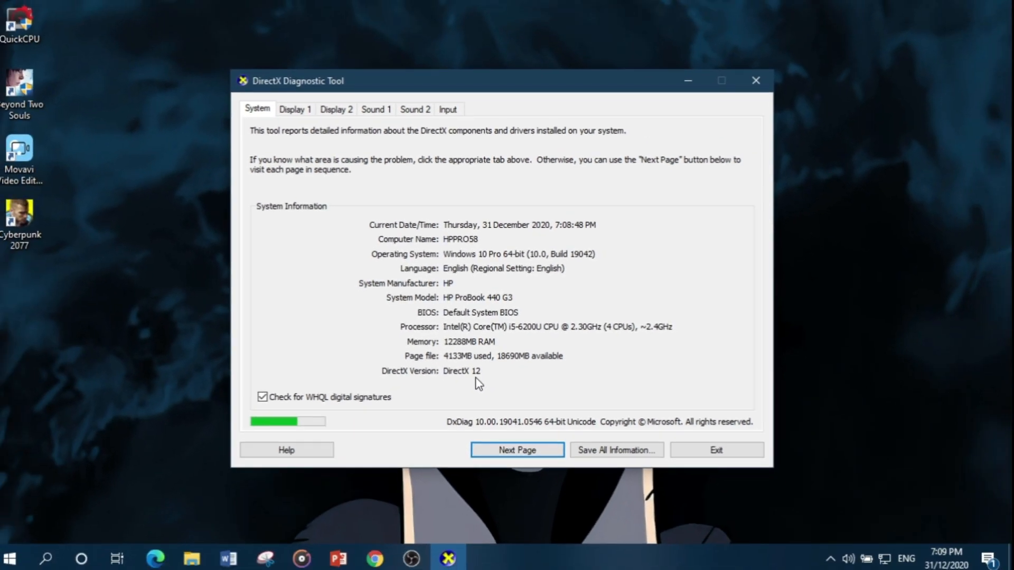
pyautogui.moveTo(475, 385)
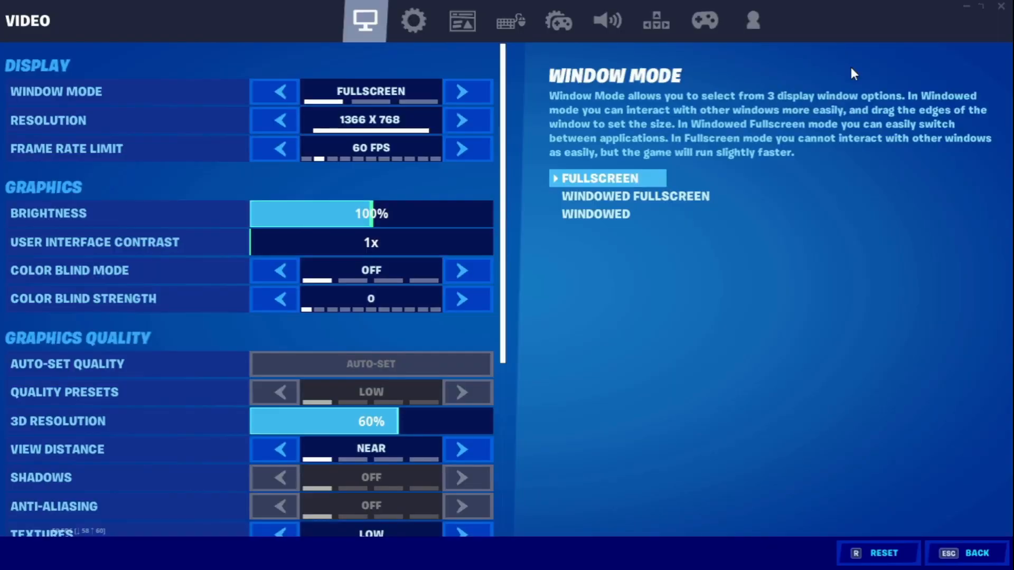
pyautogui.moveTo(510, 216)
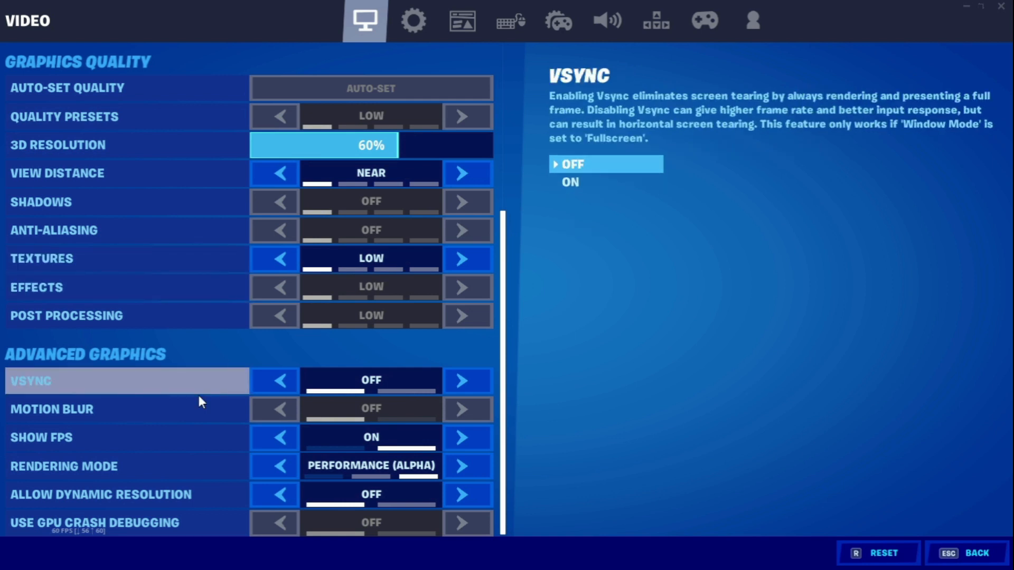
pyautogui.moveTo(97, 466)
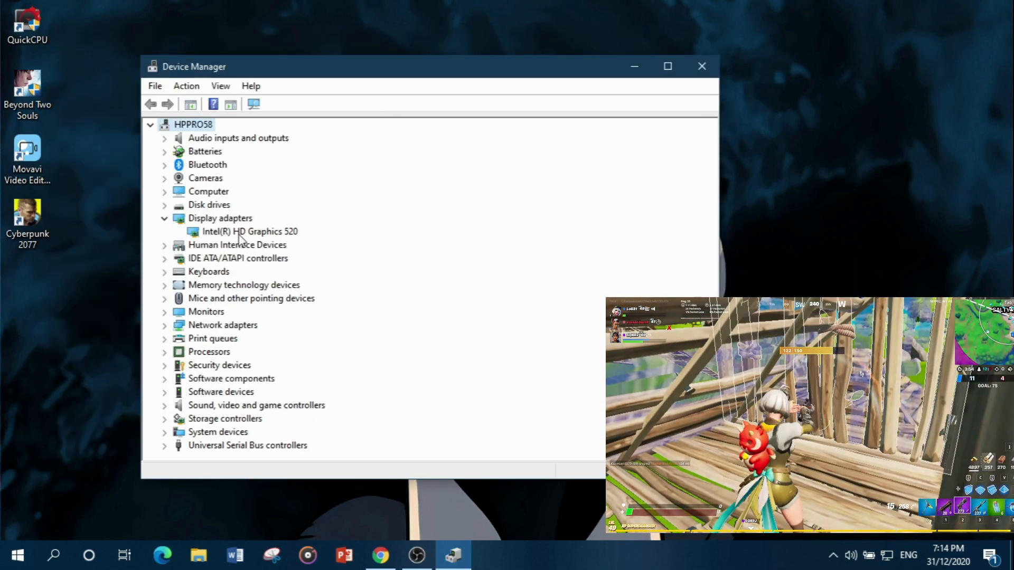
# Expand Display adapters to reveal the Intel(R) HD Graphics 520 entry
pyautogui.click(249, 231)
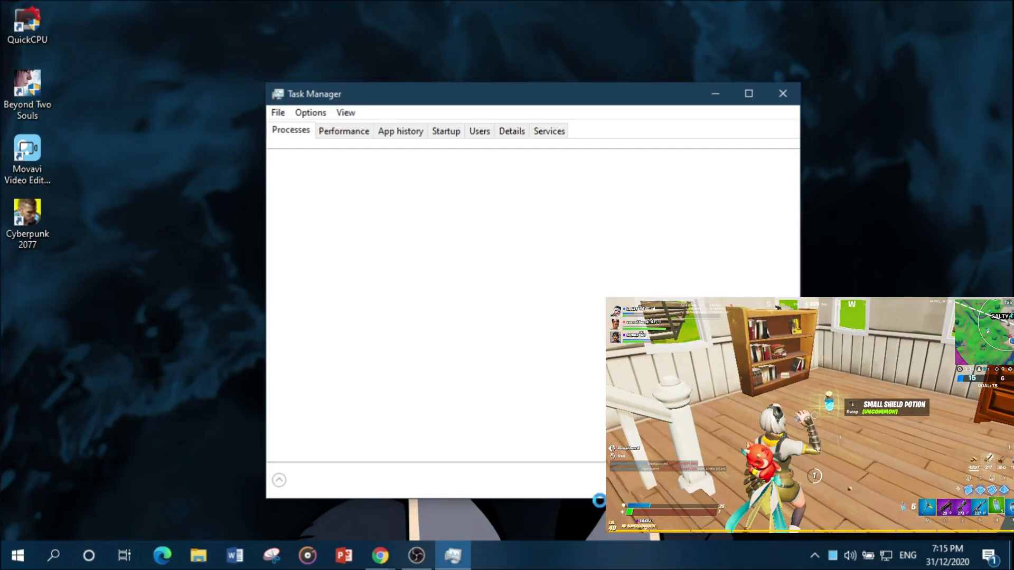
# Switch Task Manager to its full tabbed view with More details
pyautogui.click(343, 130)
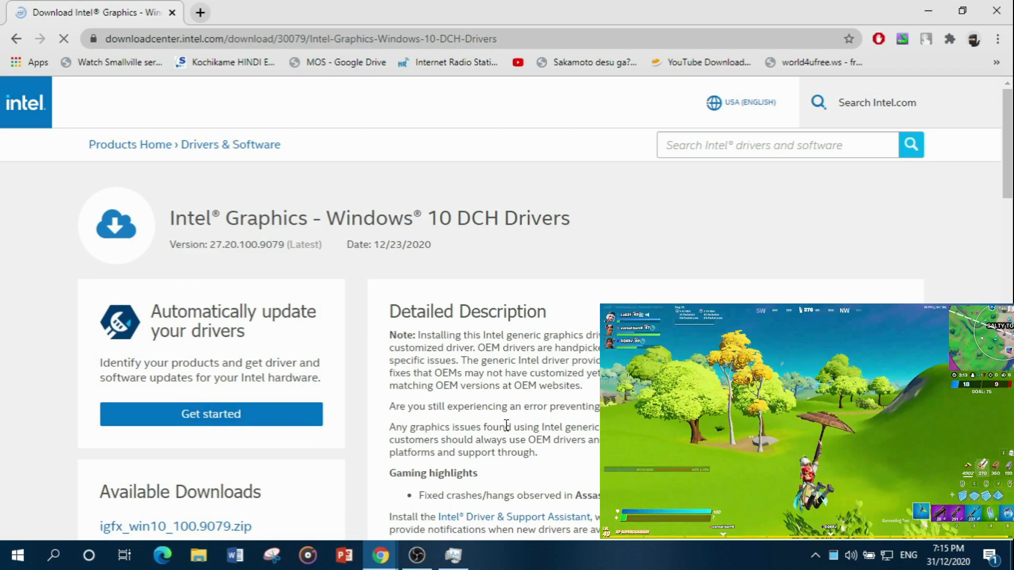
# Scroll Intel's DCH driver page down to the 27.20.100.9079 zip and exe downloads
pyautogui.scroll(-3)
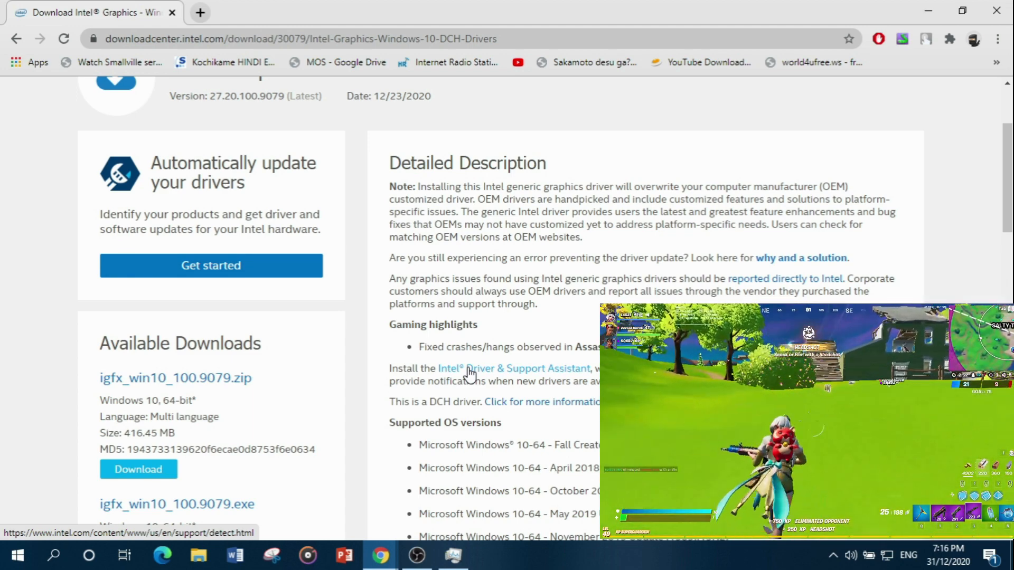
pyautogui.scroll(-3)
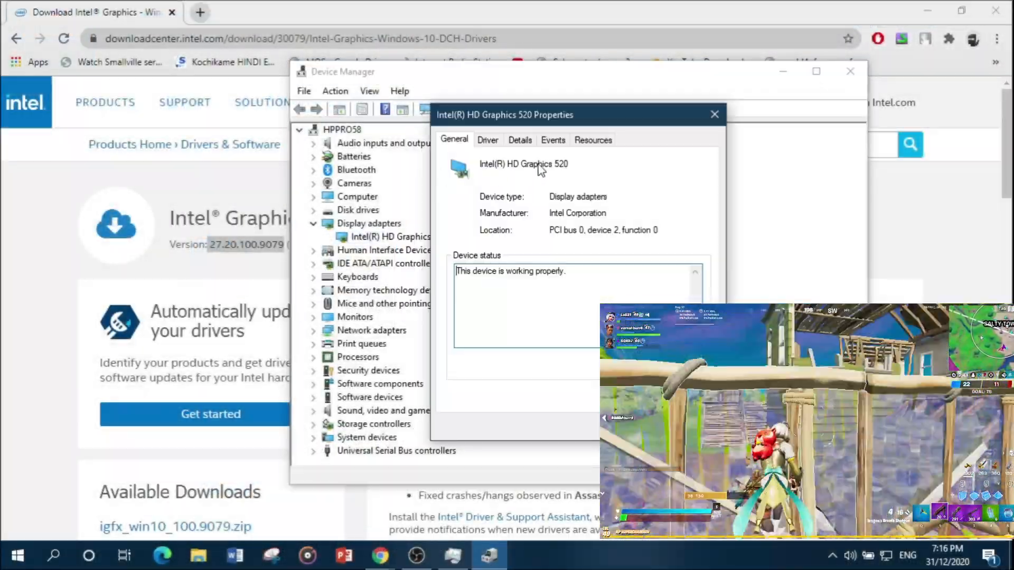
# Confirm the HD Graphics 520 driver version 27.20.100.9079 matches Intel's latest release
pyautogui.click(488, 140)
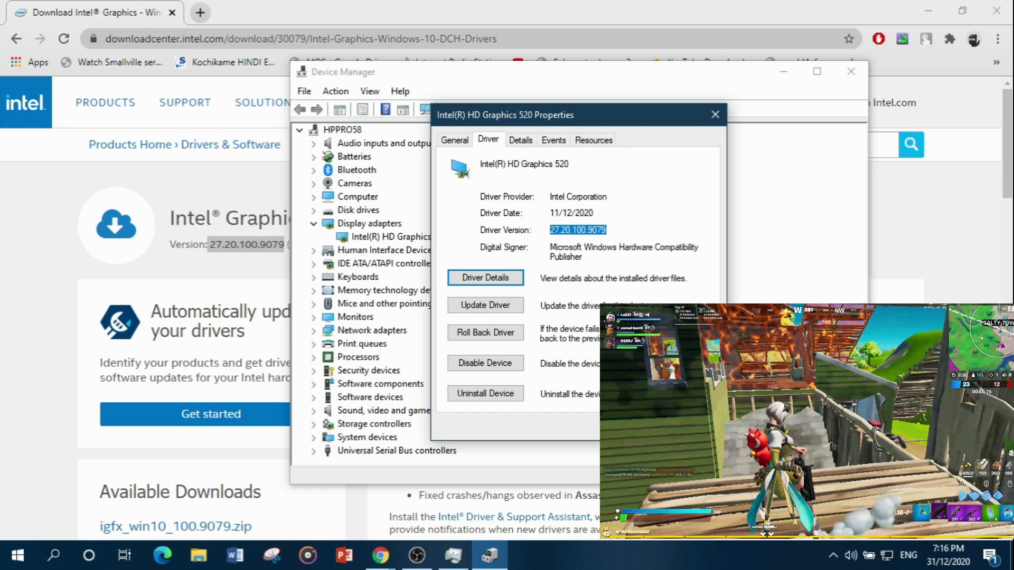
pyautogui.click(715, 115)
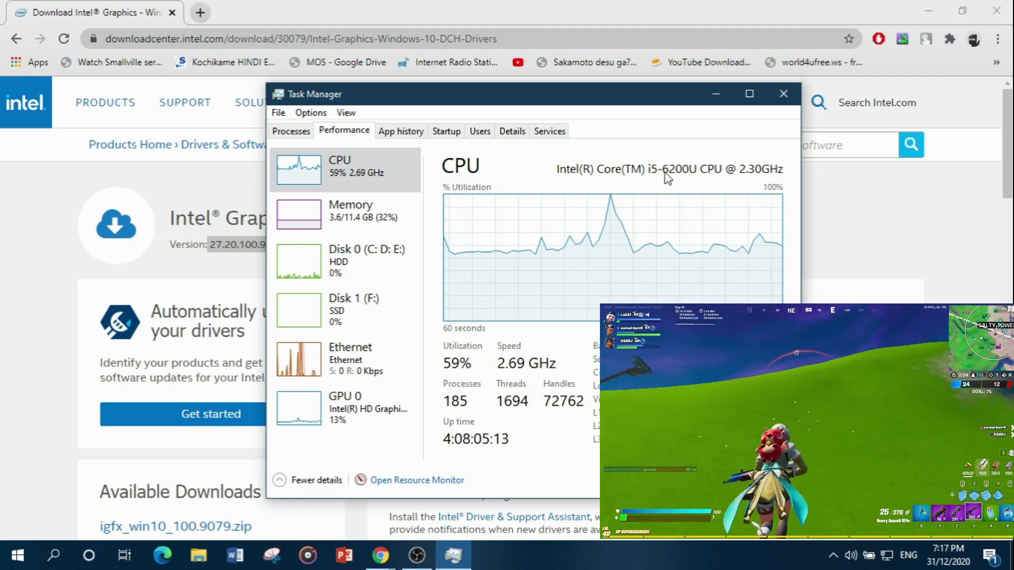
# Show the CPU performance graph for the i5-6200U at 59% utilization
pyautogui.click(748, 94)
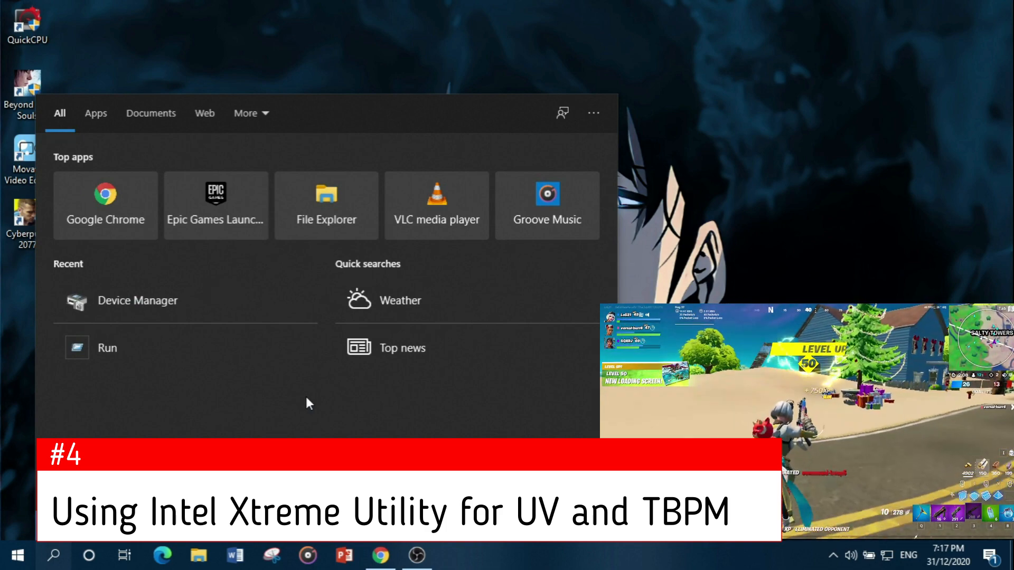
# Search Windows for 'inte' to find Intel Extreme Tuning Utility
pyautogui.write('inte')
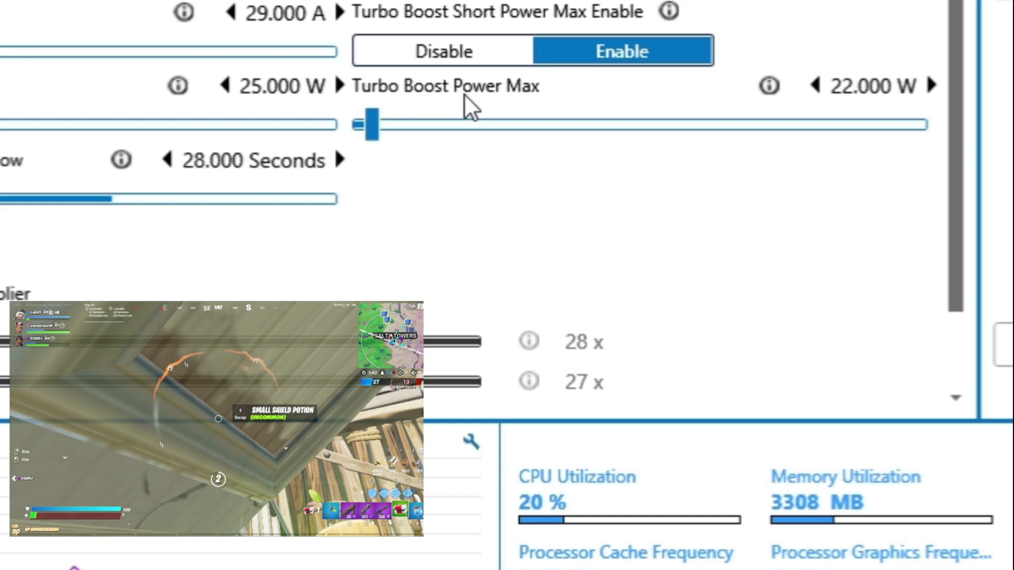
# Set core voltage offset to -0.050 V and both graphics offsets to -0.015 V
pyautogui.click(44, 148)
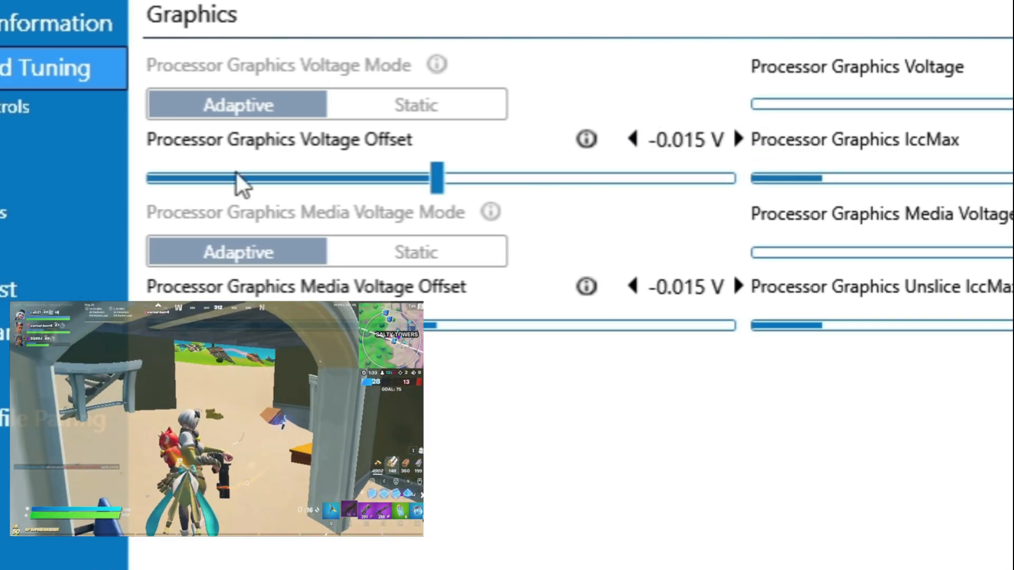
pyautogui.click(39, 112)
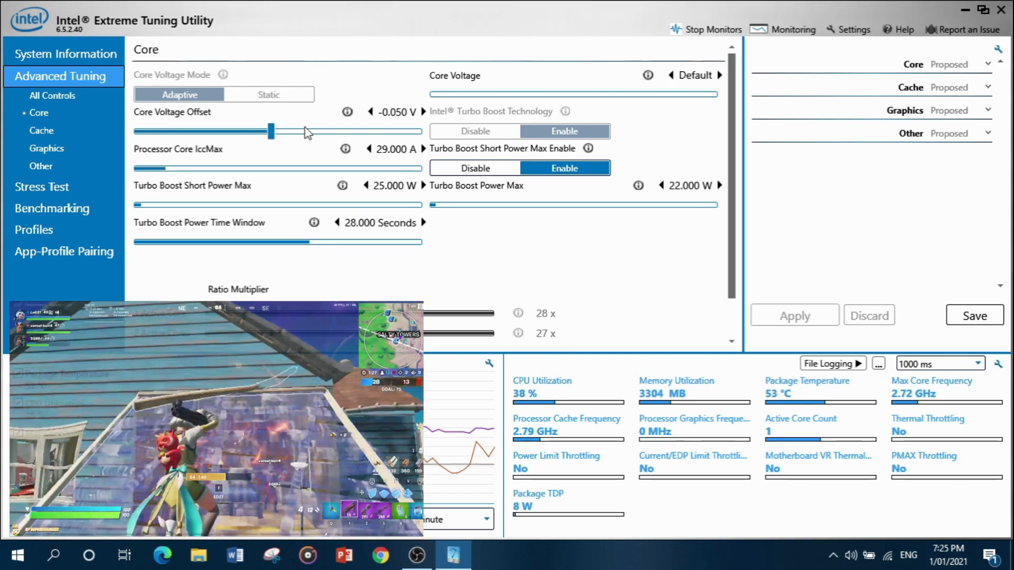
# Review the -0.015 V graphics and -0.050 V core offsets, then go to Benchmarking
pyautogui.click(46, 148)
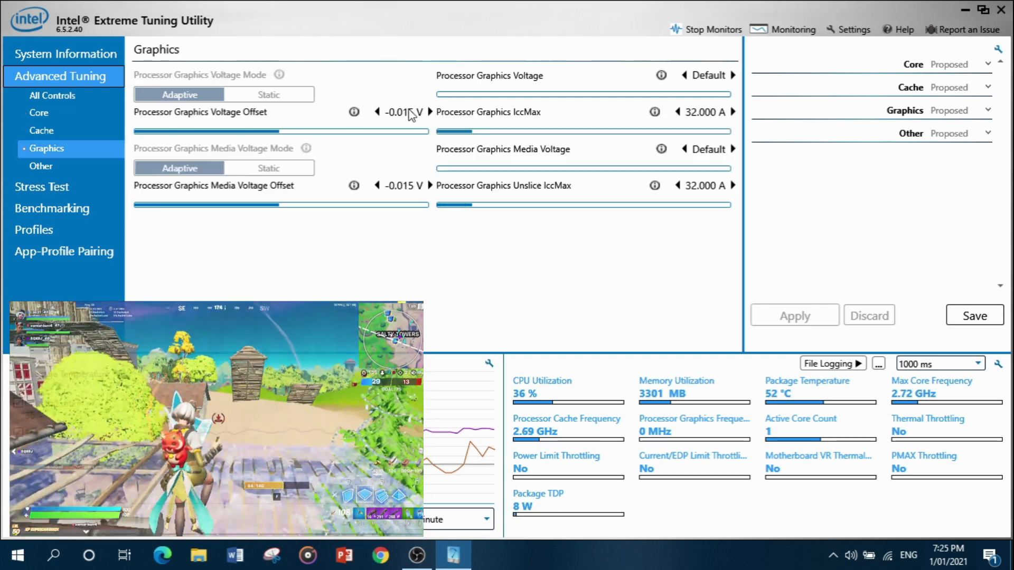
pyautogui.click(38, 113)
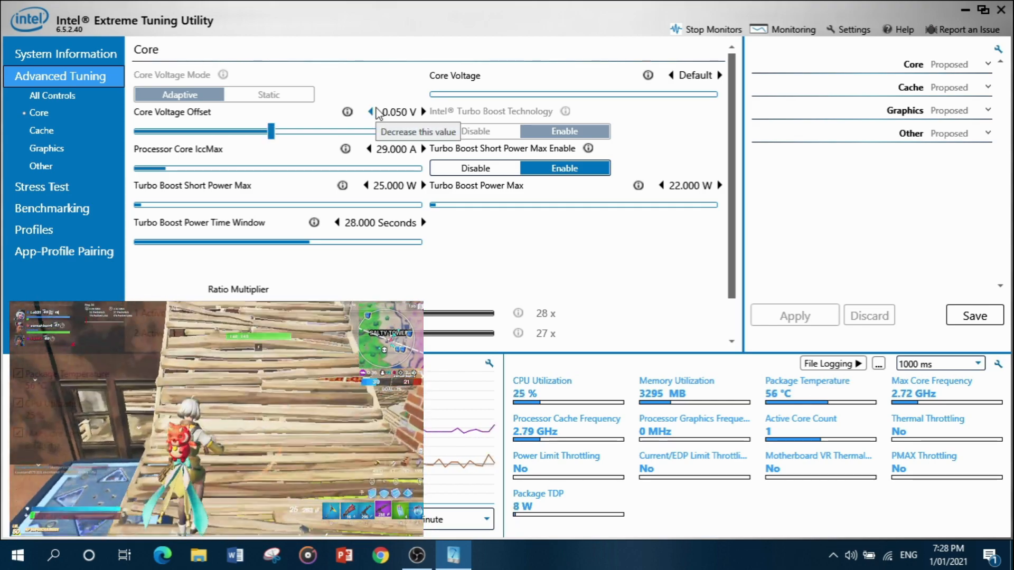
pyautogui.click(370, 112)
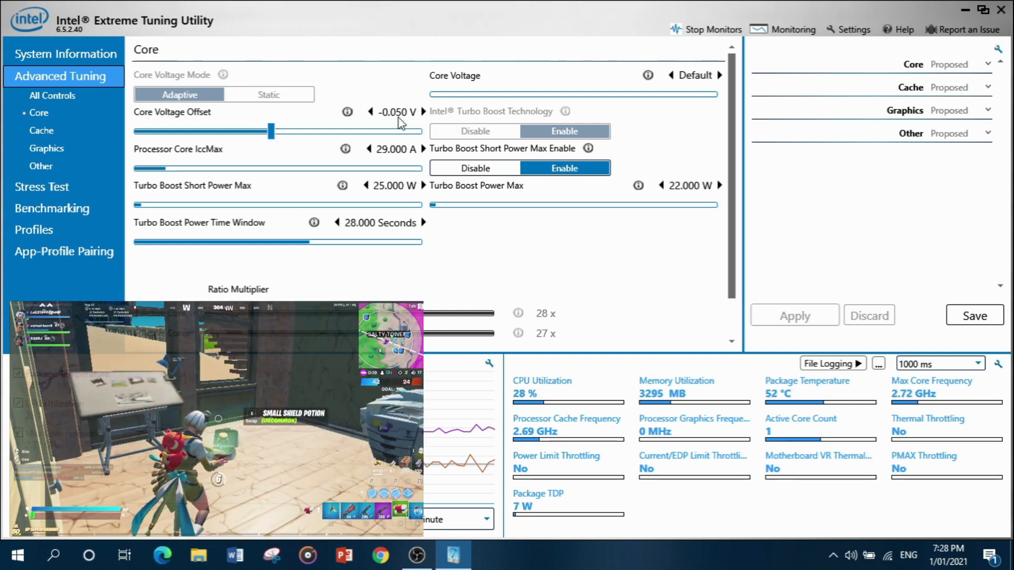
pyautogui.click(52, 208)
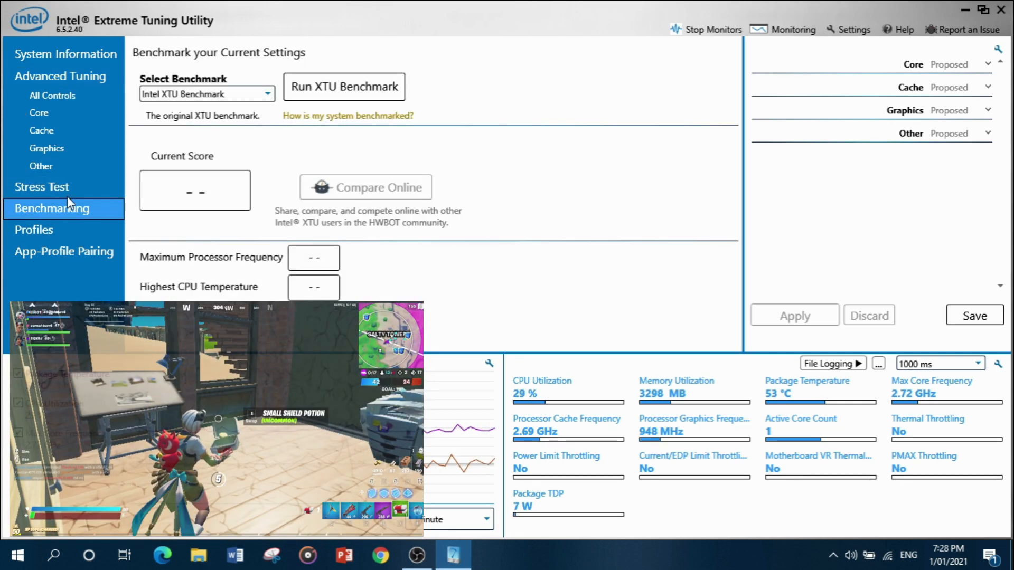
# Select CPU Stress Test with a 15-minute duration on the Stress Test page
pyautogui.click(41, 187)
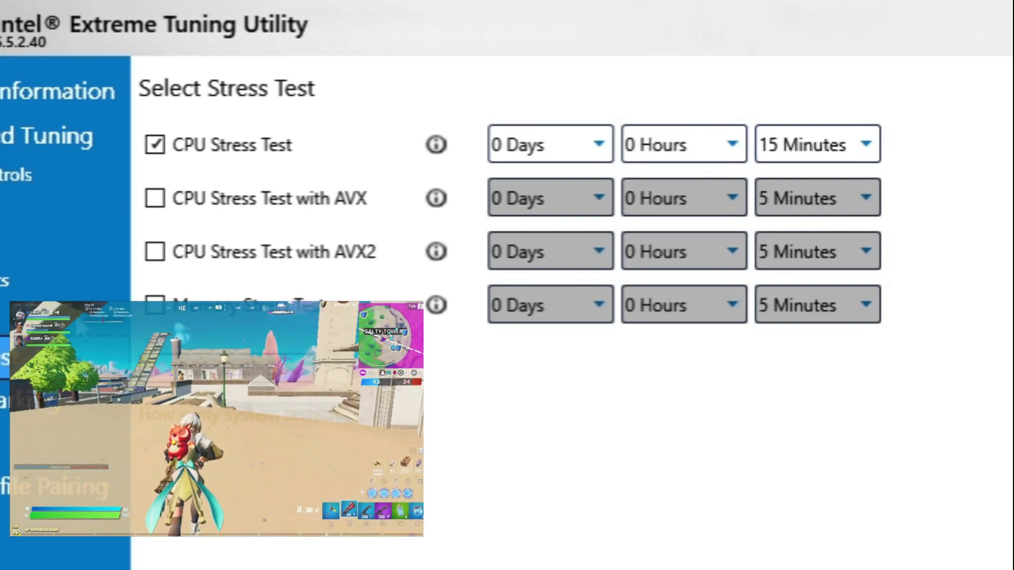
pyautogui.click(55, 75)
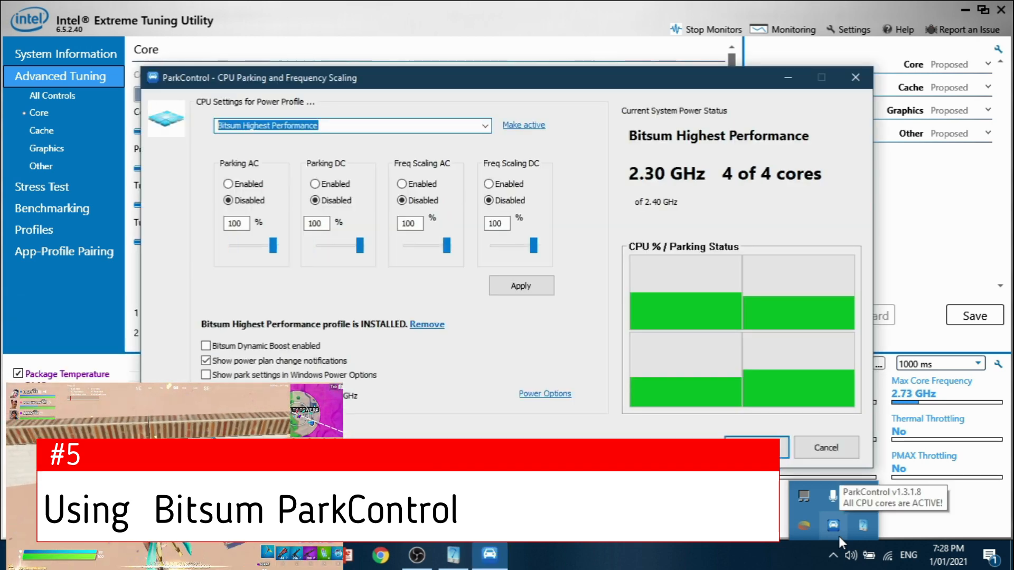
pyautogui.moveTo(455, 272)
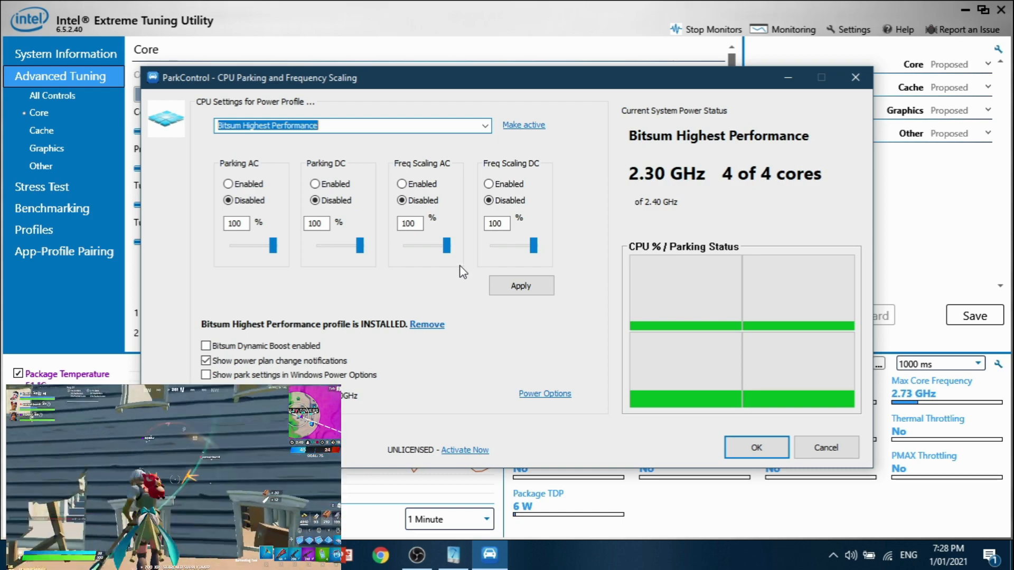
# Disable core parking and frequency scaling on AC and DC for Bitsum Highest Performance
pyautogui.click(501, 126)
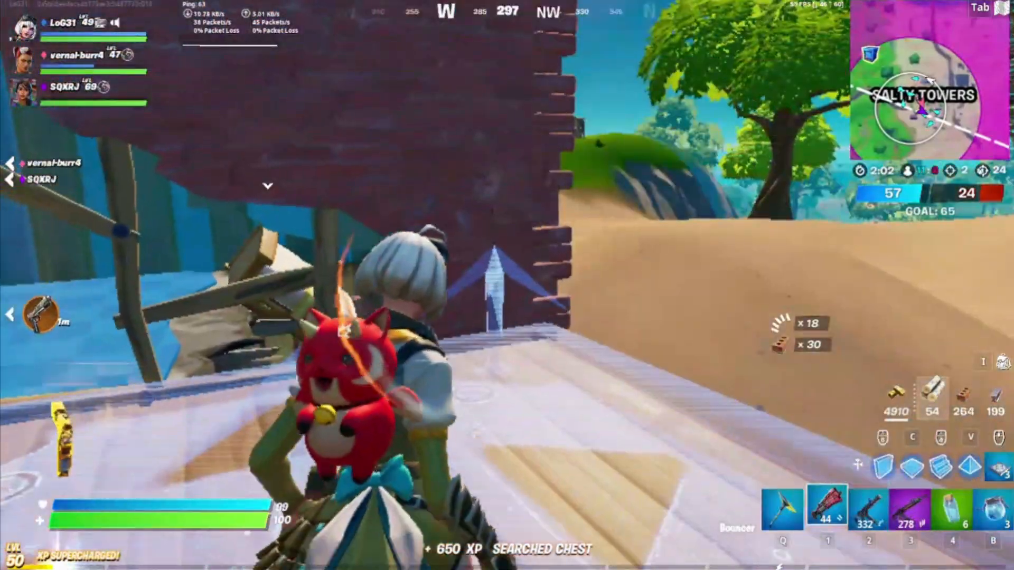
# Equip the tactical shotgun with key 2 while playing at Salty Towers
pyautogui.press('2')
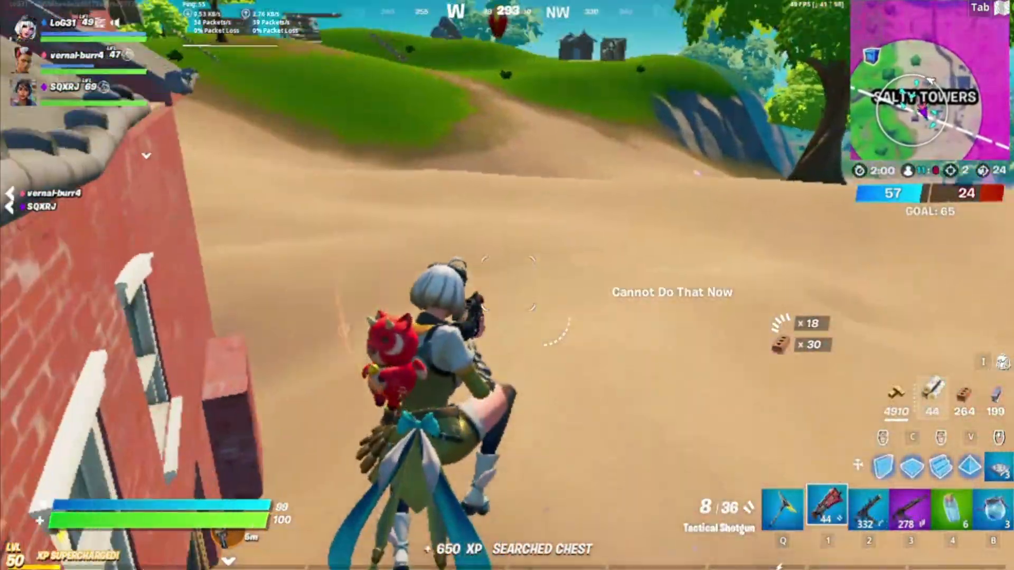